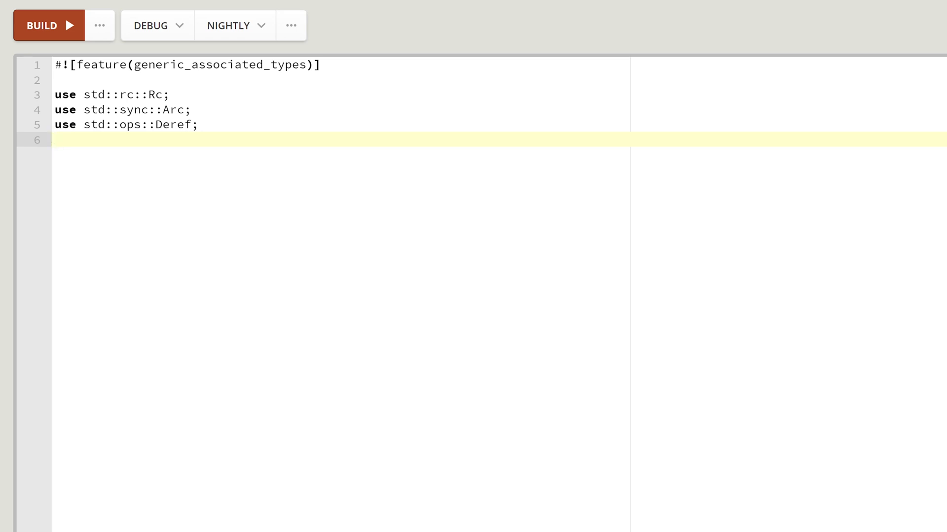
# Step: Write trait PointerFamily with associated type Pointer<T>: Deref<Target = T> after the imports
pyautogui.click(55, 139)
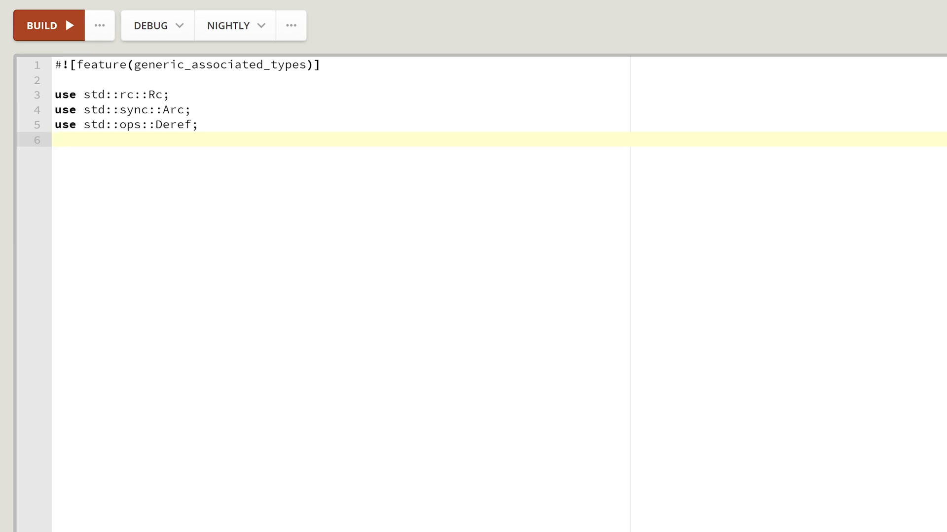
pyautogui.press('Return')
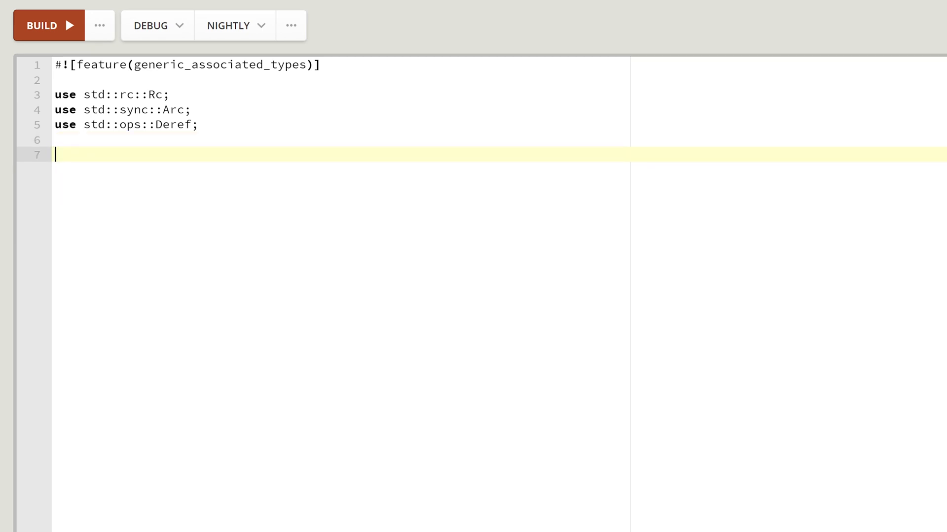
pyautogui.write('trait')
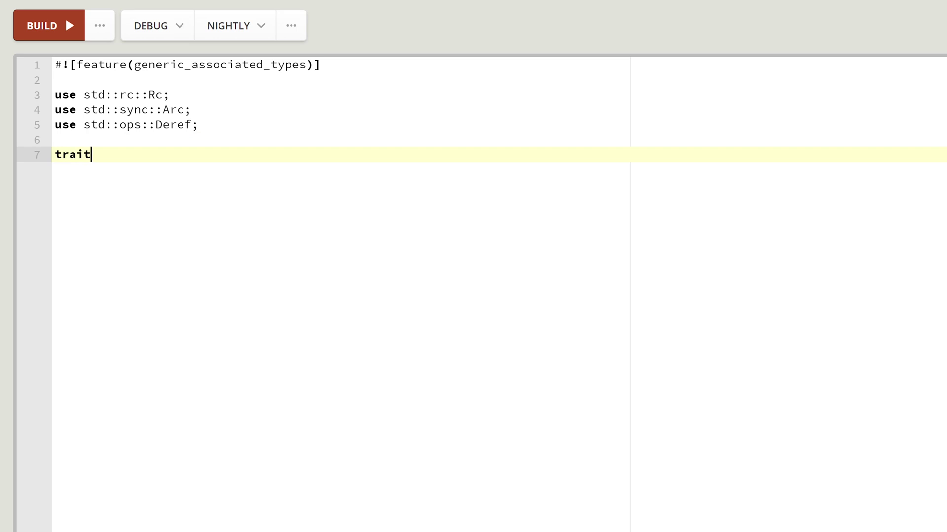
pyautogui.write('Pointer')
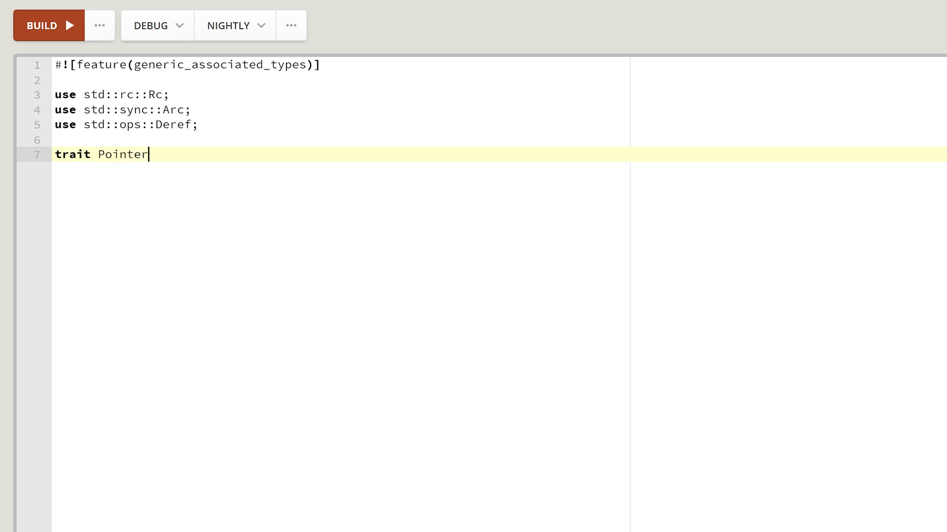
pyautogui.write('Family')
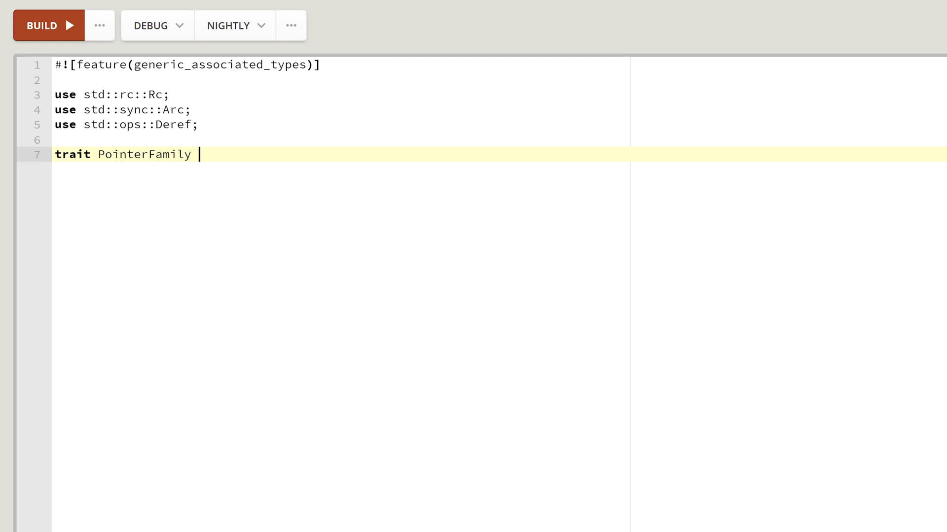
pyautogui.write('{')
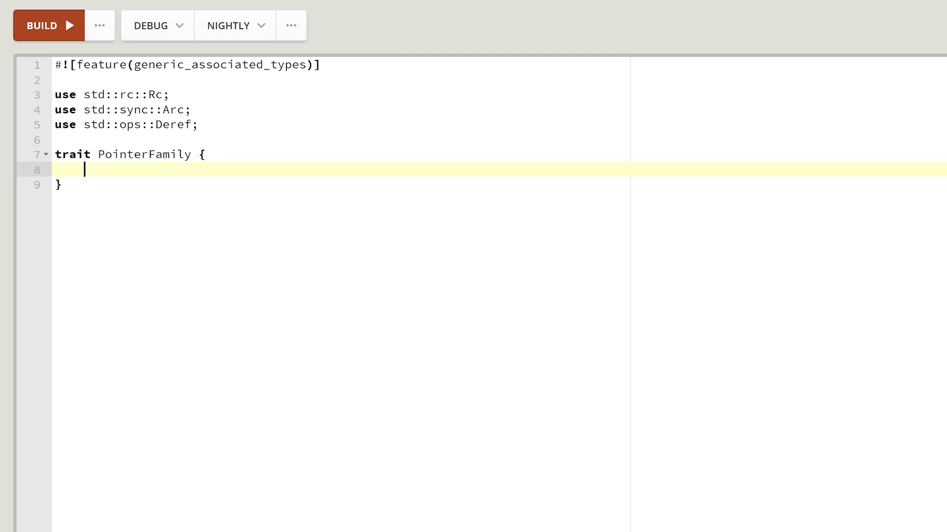
pyautogui.write('type')
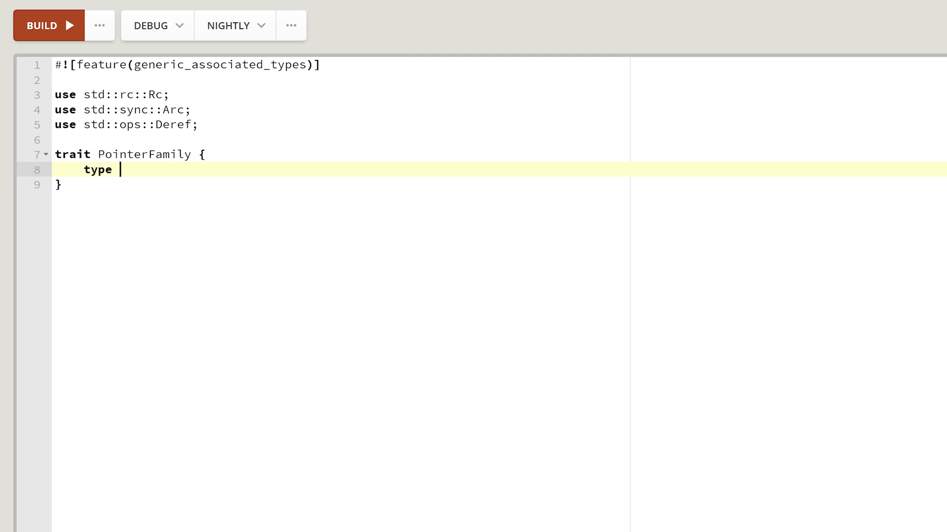
pyautogui.write('Pointer<')
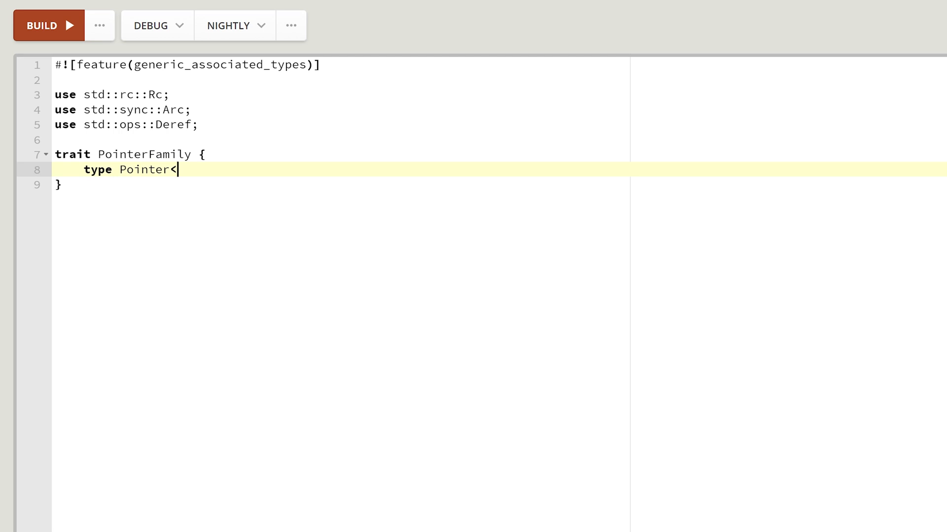
pyautogui.write('T>:')
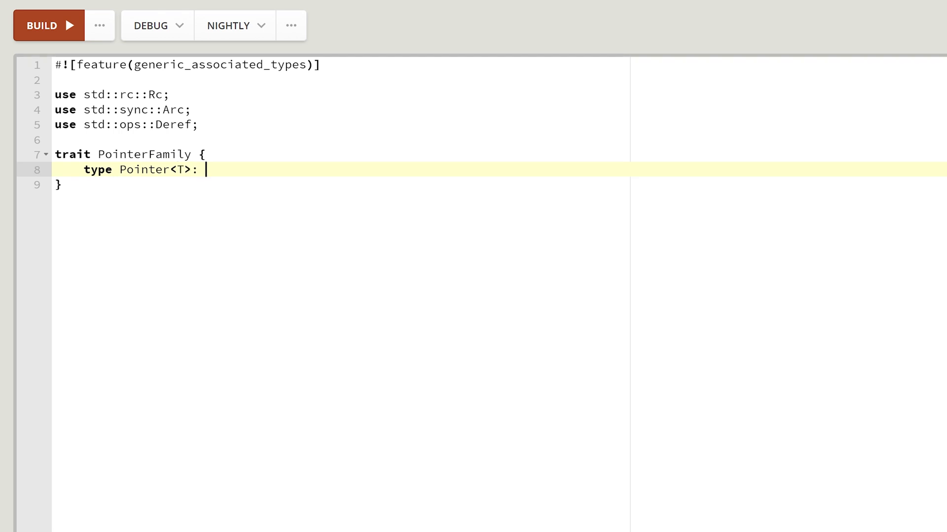
pyautogui.write('De')
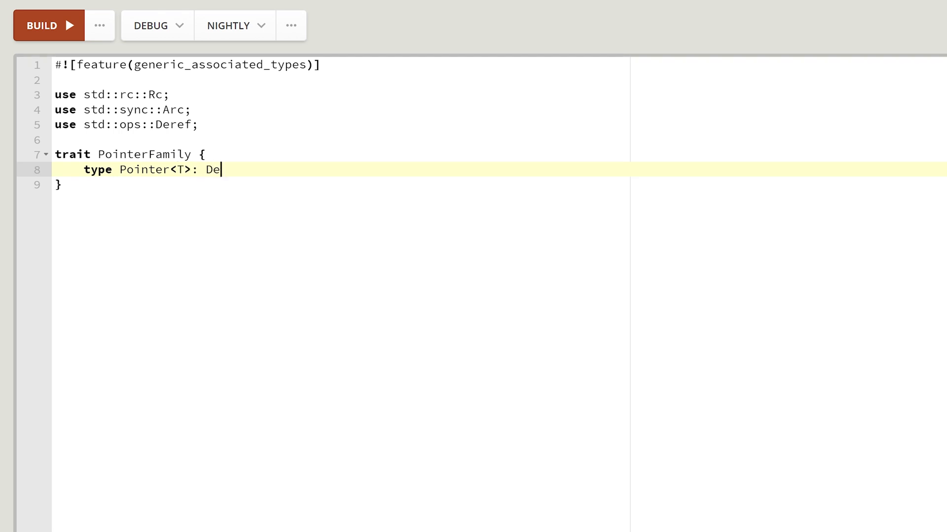
pyautogui.write('ref<')
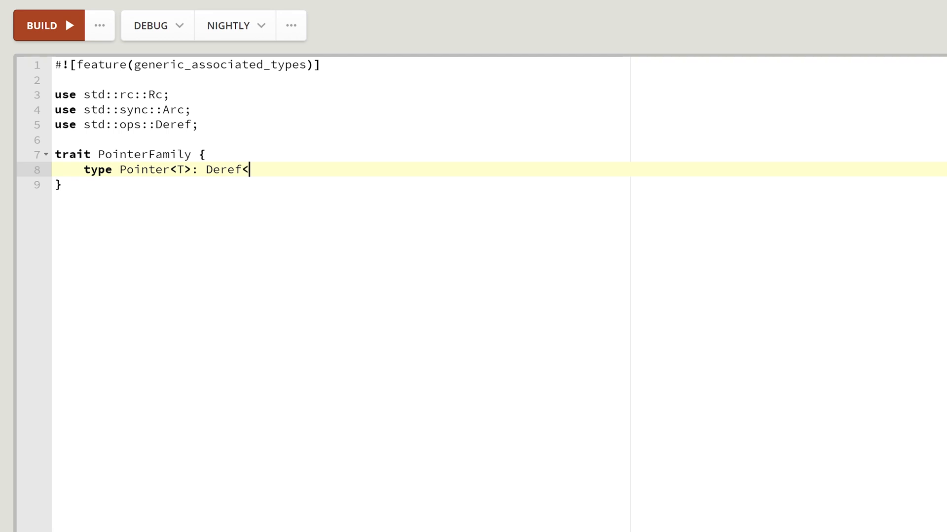
pyautogui.write('Target =')
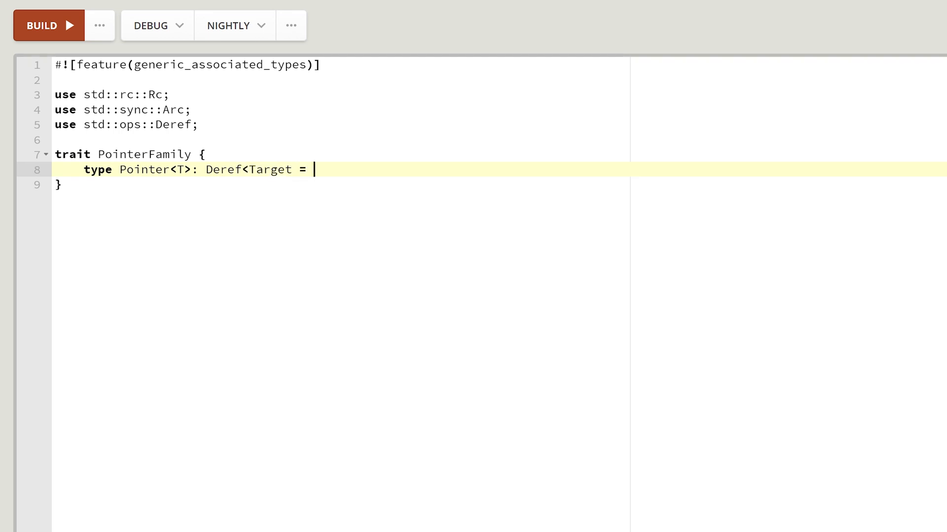
pyautogui.write('T>;')
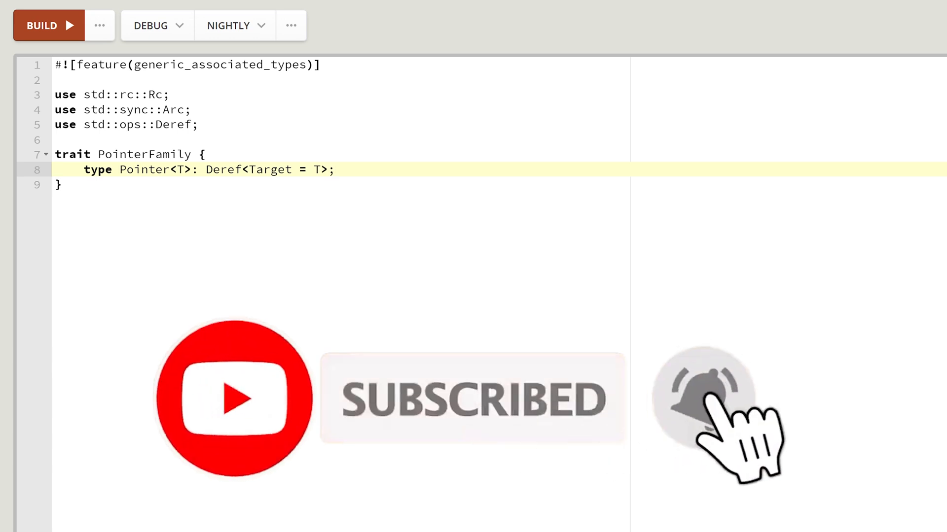
# Step: Declare fn new<T>(value: T) -> Self::Pointer<T>; inside the trait body
pyautogui.press('enter')
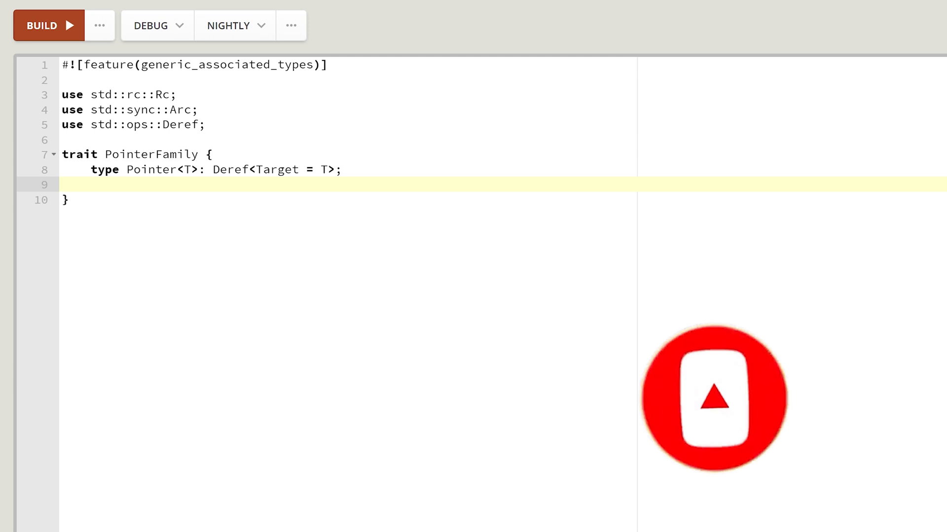
pyautogui.write('fn new')
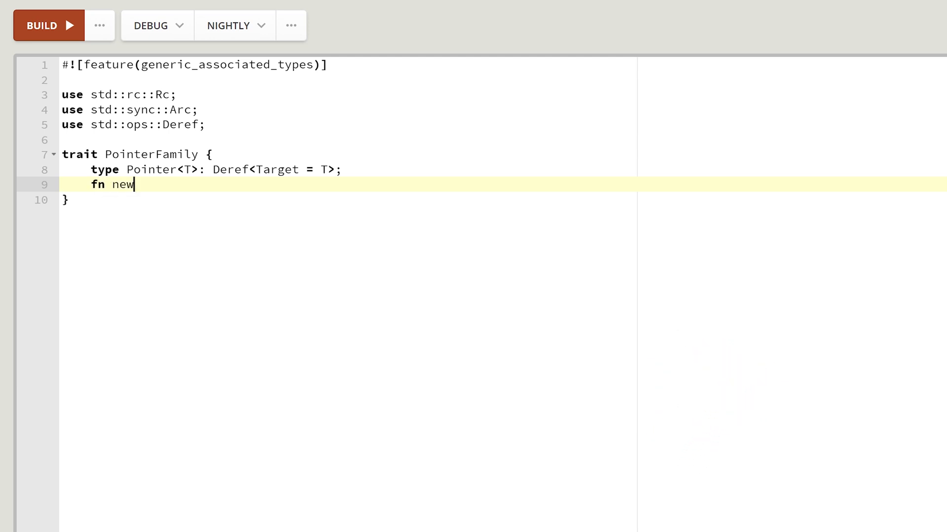
pyautogui.write('<T>(v')
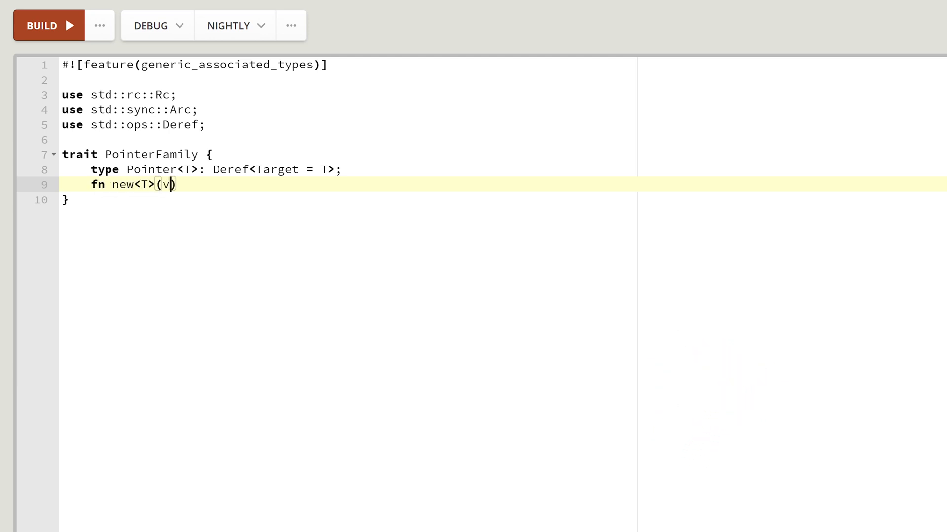
pyautogui.write('alue: T')
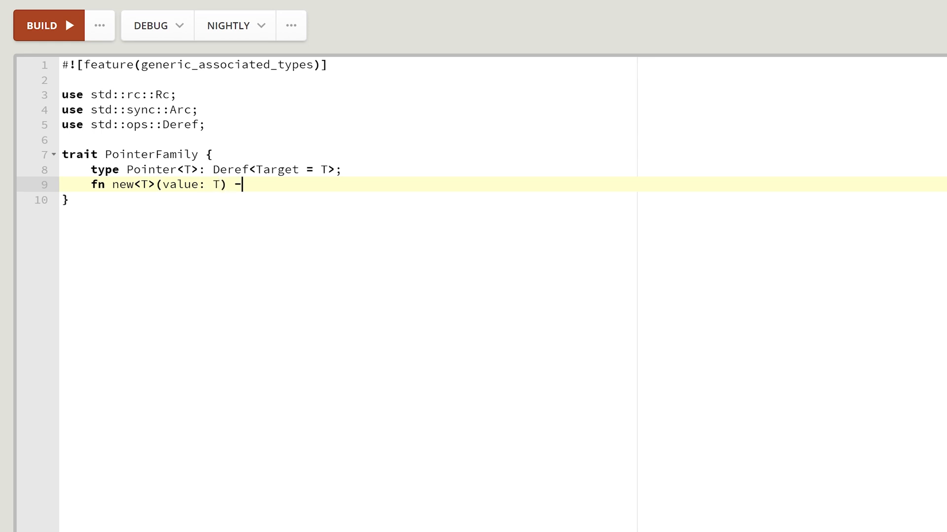
pyautogui.write('> Self::')
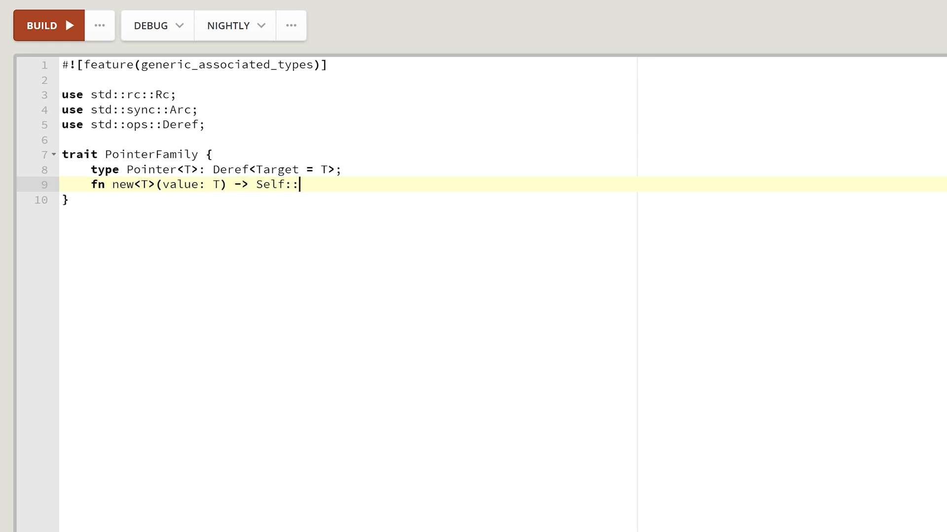
pyautogui.write('Pointer')
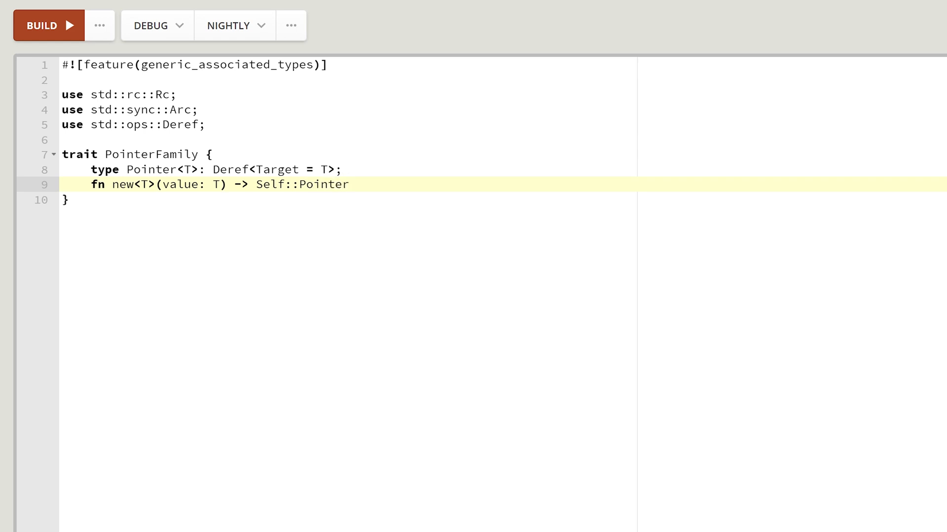
pyautogui.write('<T>')
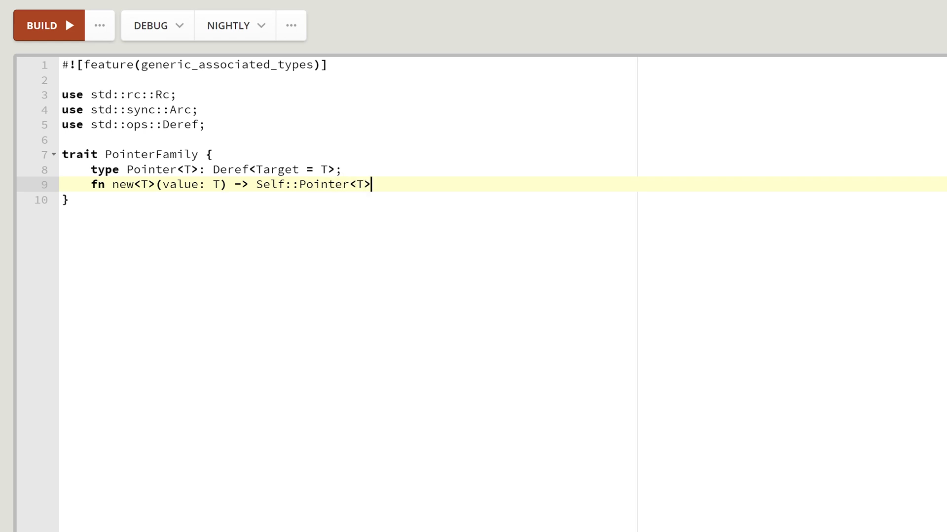
pyautogui.write(';')
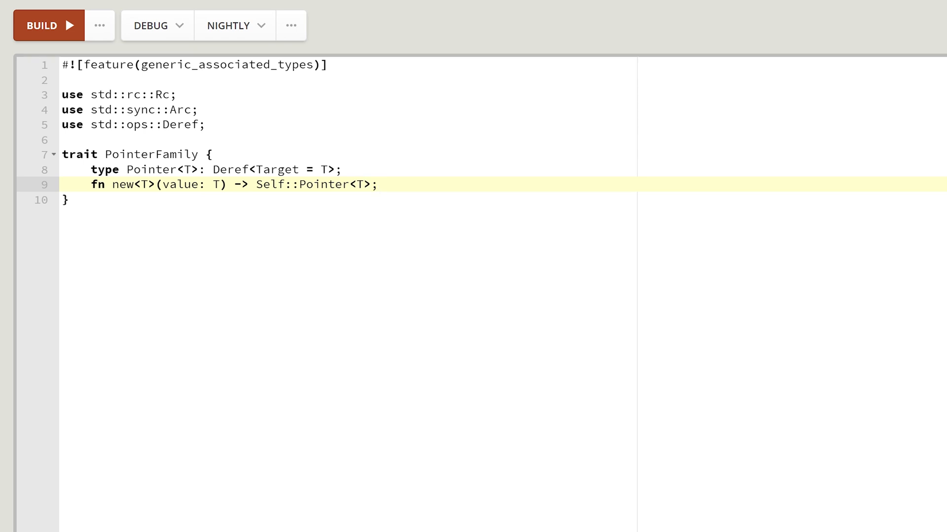
# Step: Highlight the Deref bound and the PointerFamily name, then move to the trait's closing brace
pyautogui.click(377, 184)
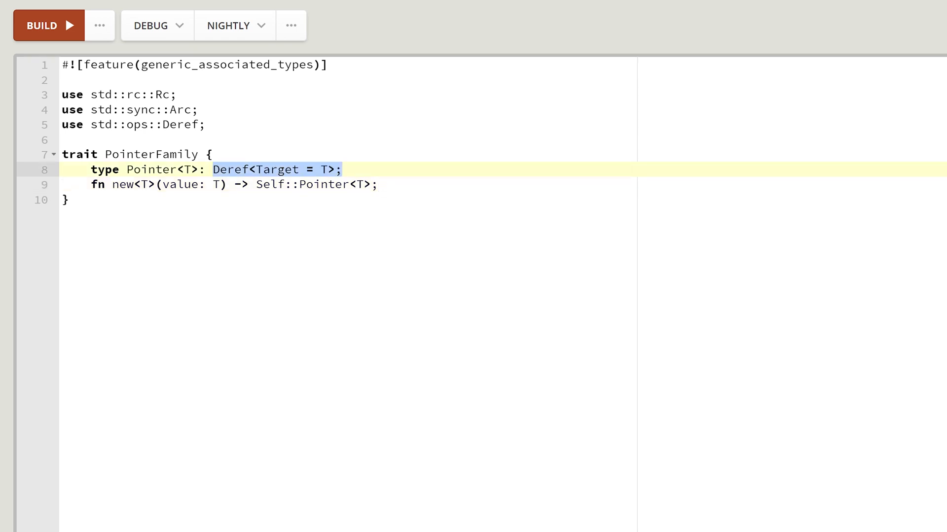
pyautogui.click(66, 200)
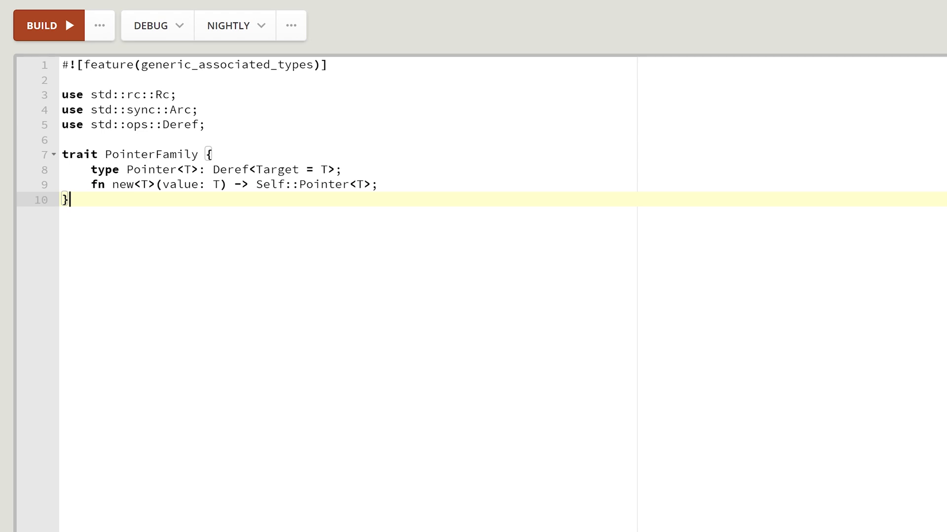
pyautogui.doubleClick(151, 155)
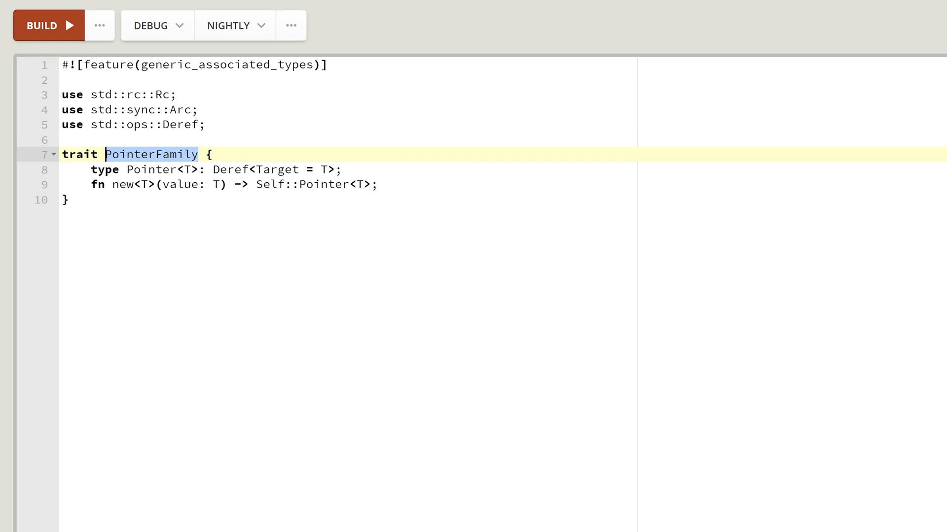
pyautogui.click(68, 200)
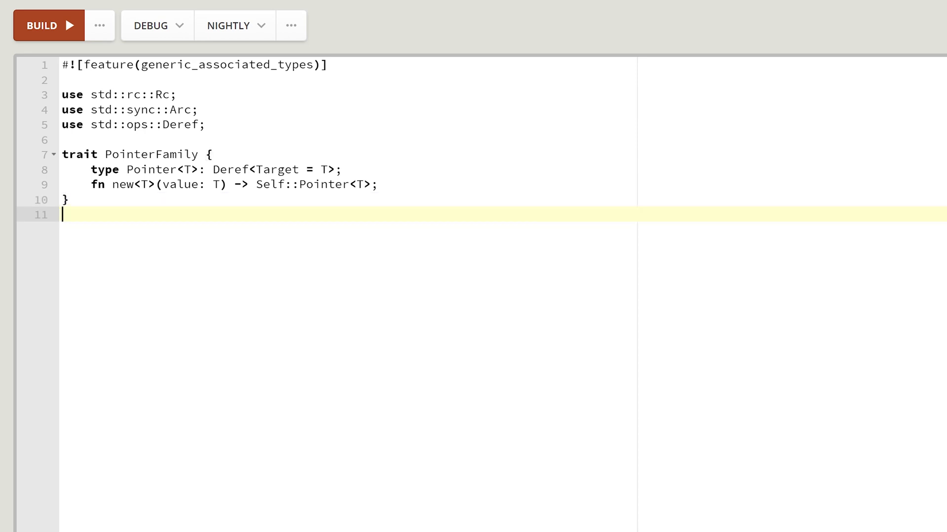
# Step: Define struct ArcFamily with an impl setting Pointer<T> = Arc<T> and new returning Arc::new(value)
pyautogui.write('struct Ar')
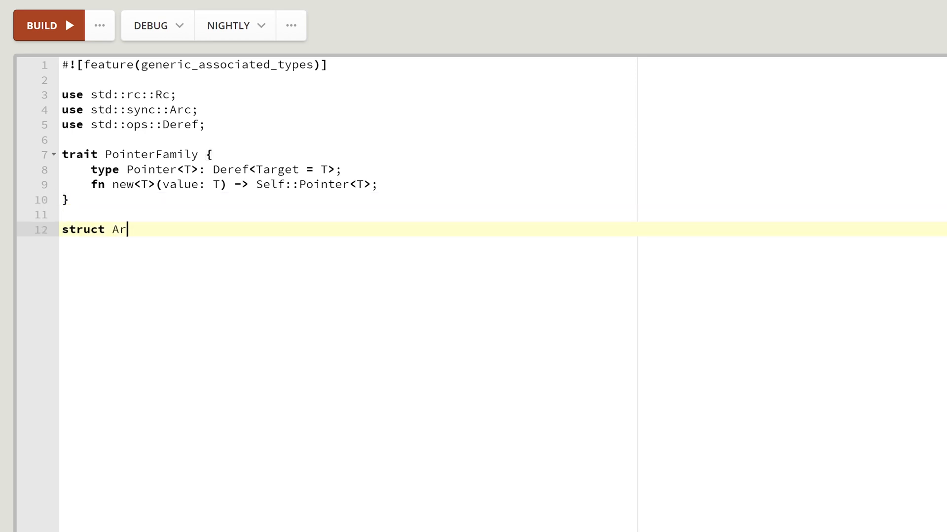
pyautogui.write('cFamily;')
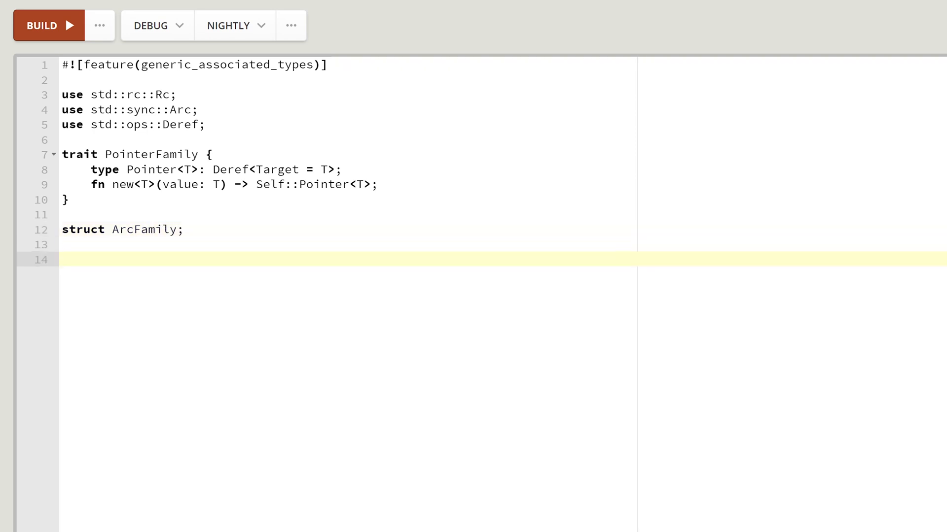
pyautogui.write('impl PointerFamily {')
pyautogui.write('type Pointer<T>')
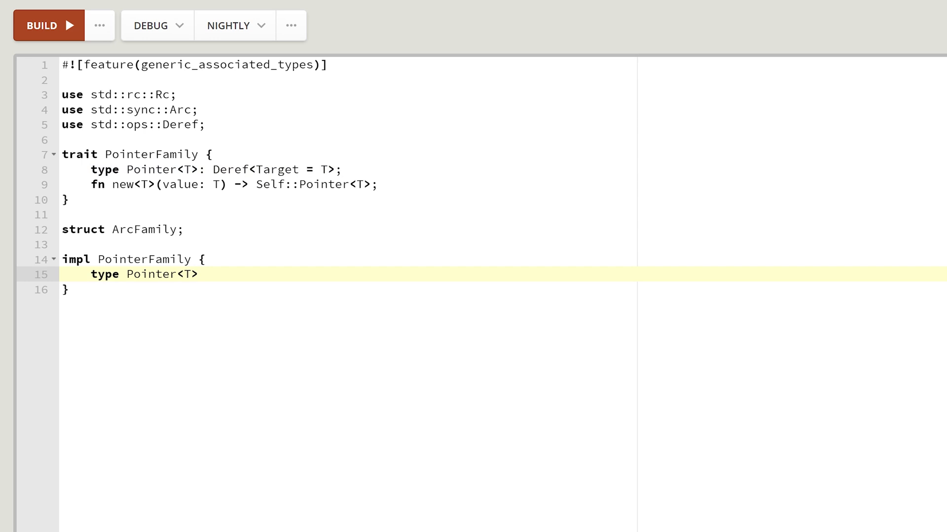
pyautogui.write('= Ar')
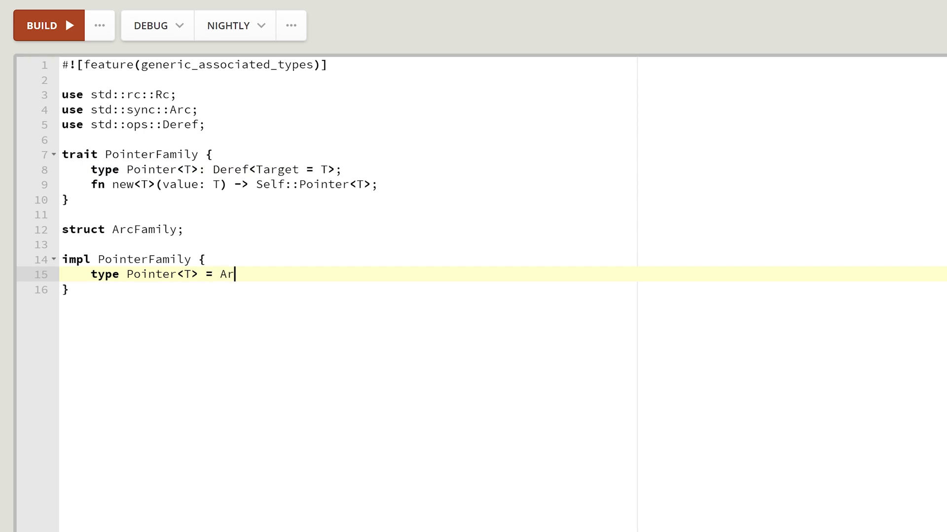
pyautogui.write('c<T>;')
pyautogui.write('fn new<T>(value: T) -> Self::Pointer<T> {')
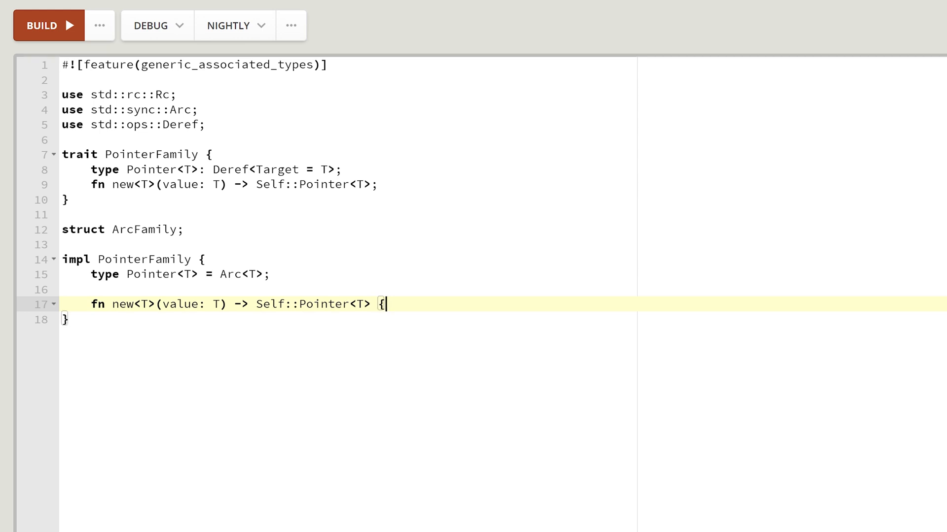
pyautogui.press('Return')
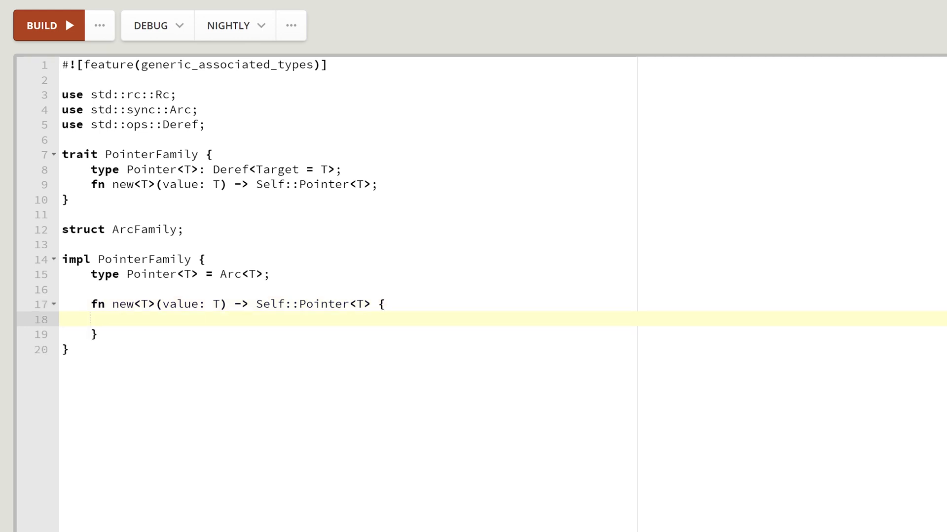
pyautogui.write('A')
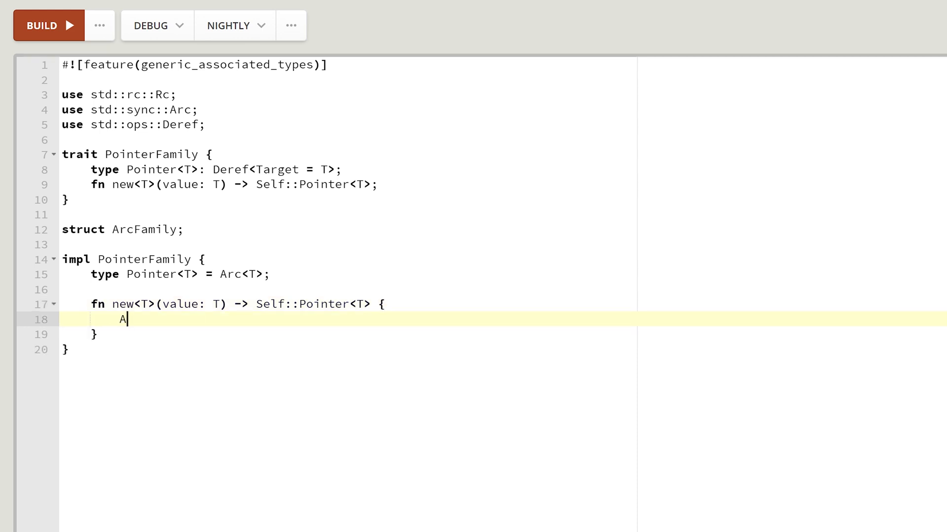
pyautogui.write('rc::new(')
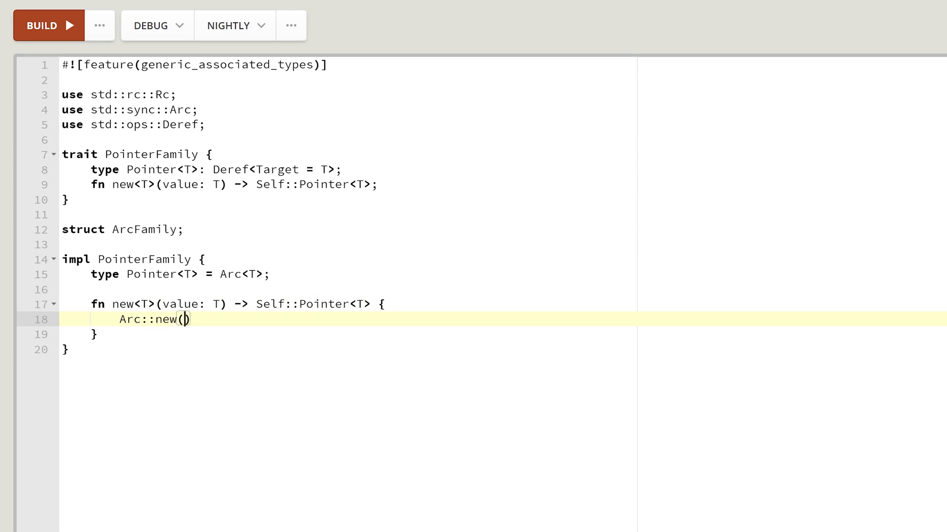
pyautogui.write('value')
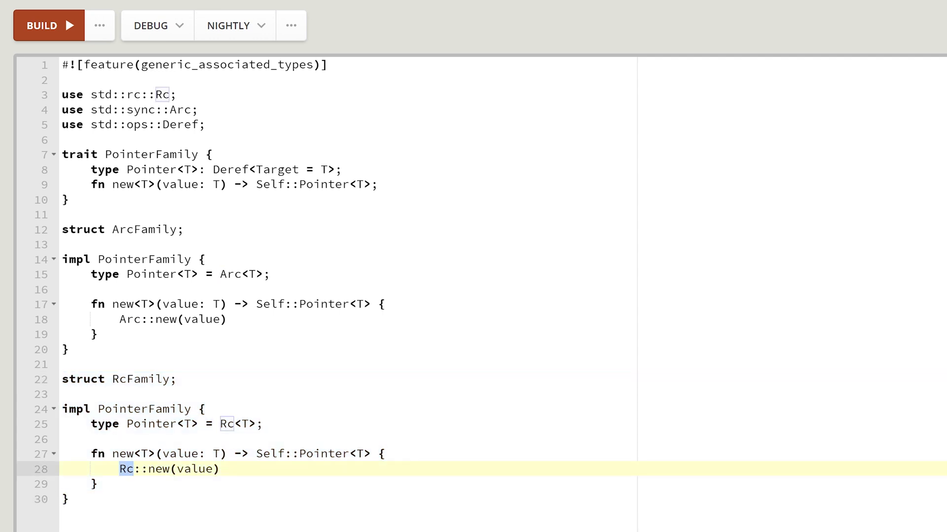
# Step: Begin struct Widget<P: PointerFamily> below the RcFamily impl
pyautogui.click(65, 499)
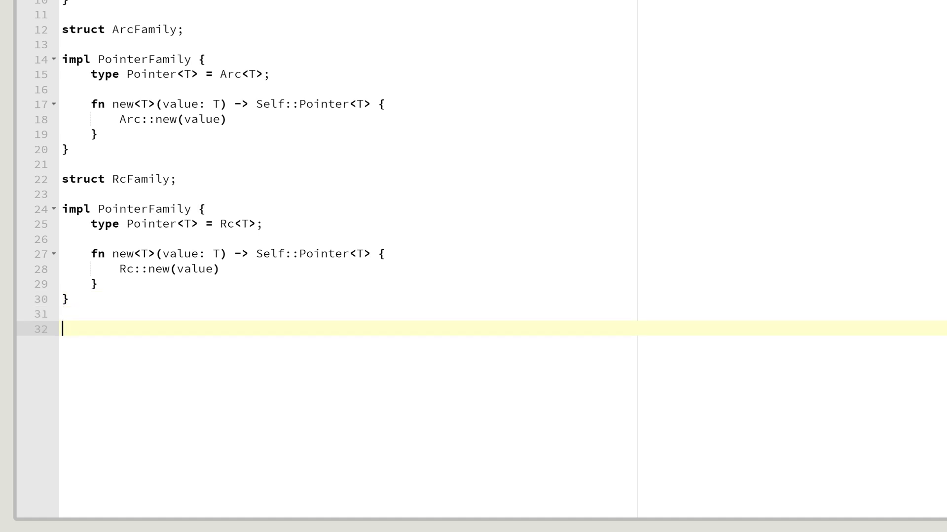
pyautogui.write('struct Wid')
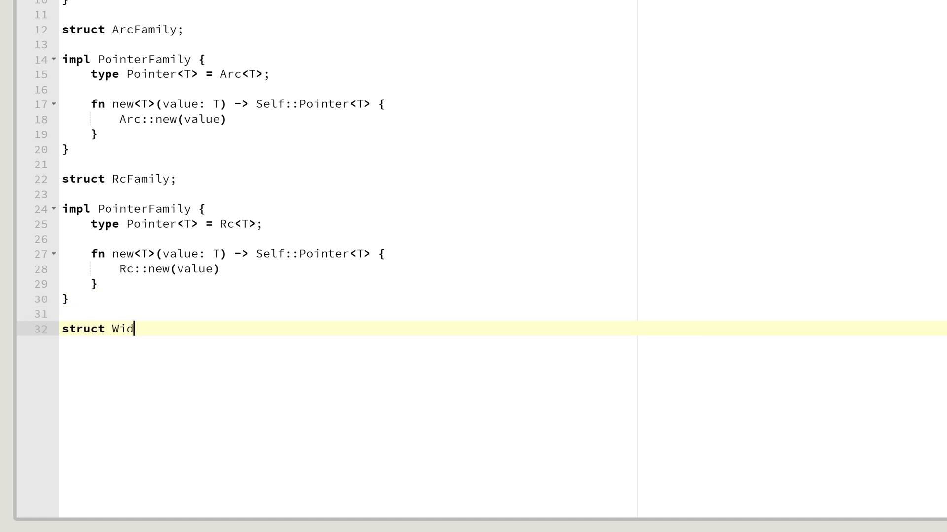
pyautogui.write('get<P:')
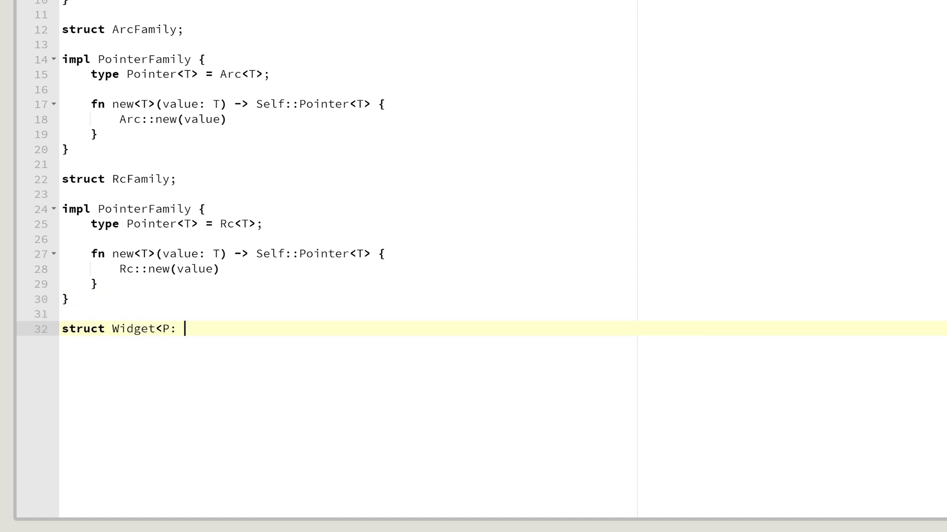
pyautogui.write('P')
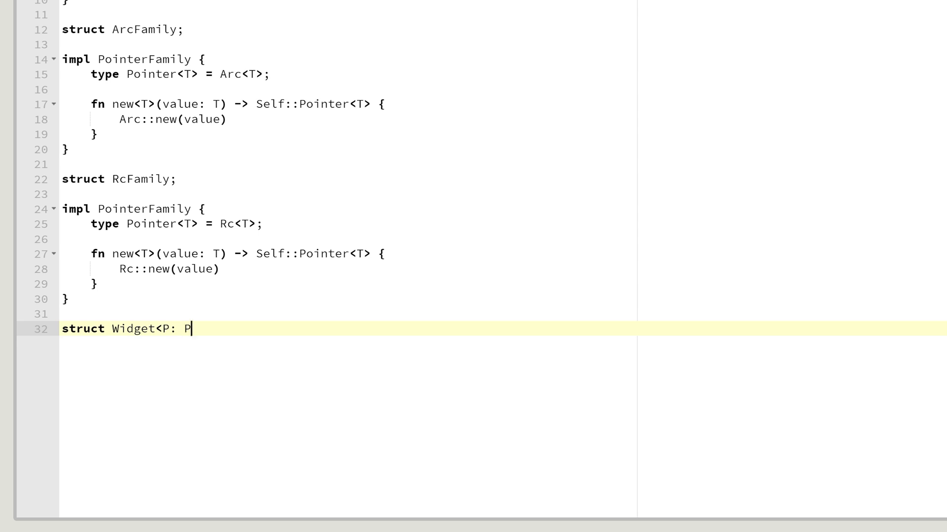
pyautogui.write('ointer')
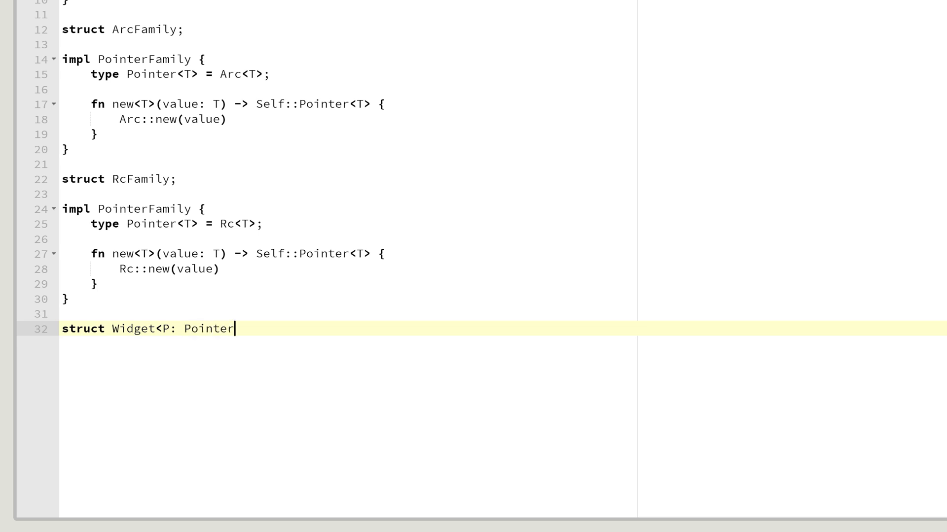
pyautogui.write('Family')
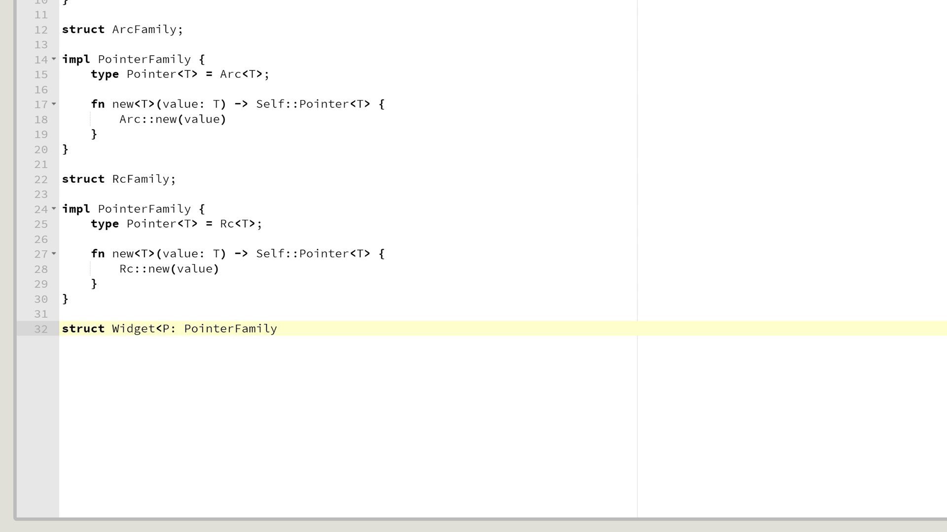
pyautogui.write('> {')
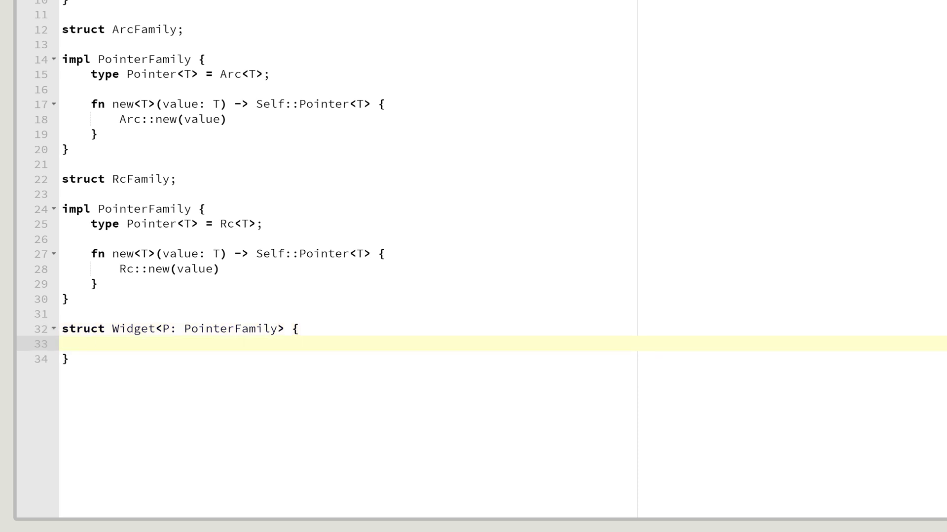
# Step: Add fields string: P::Pointer<String> and int: P::Pointer<i32> to Widget
pyautogui.write('string: P')
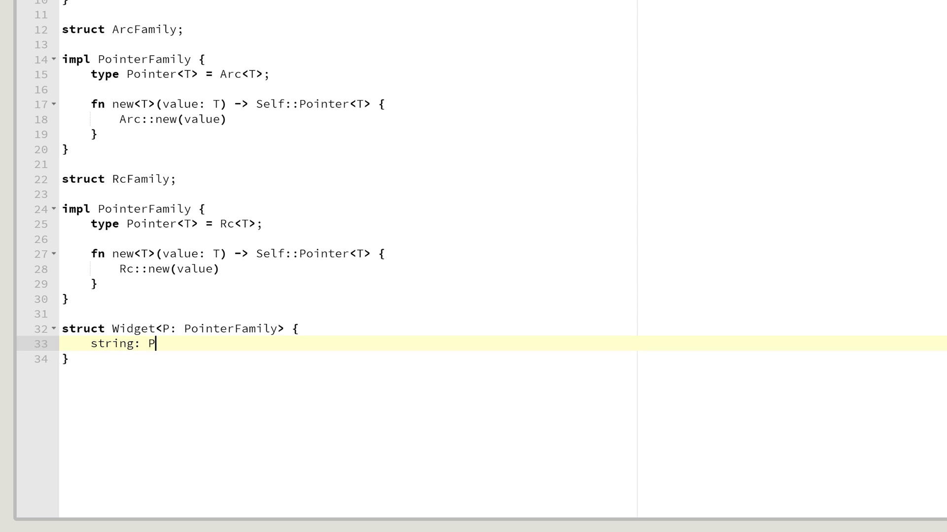
pyautogui.write('::Pointer<S')
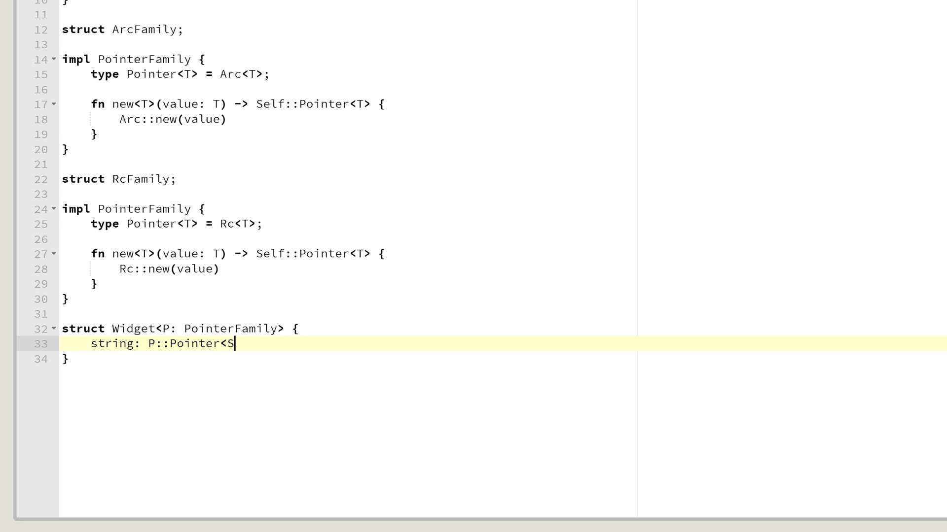
pyautogui.write('tring>;')
pyautogui.write('int:')
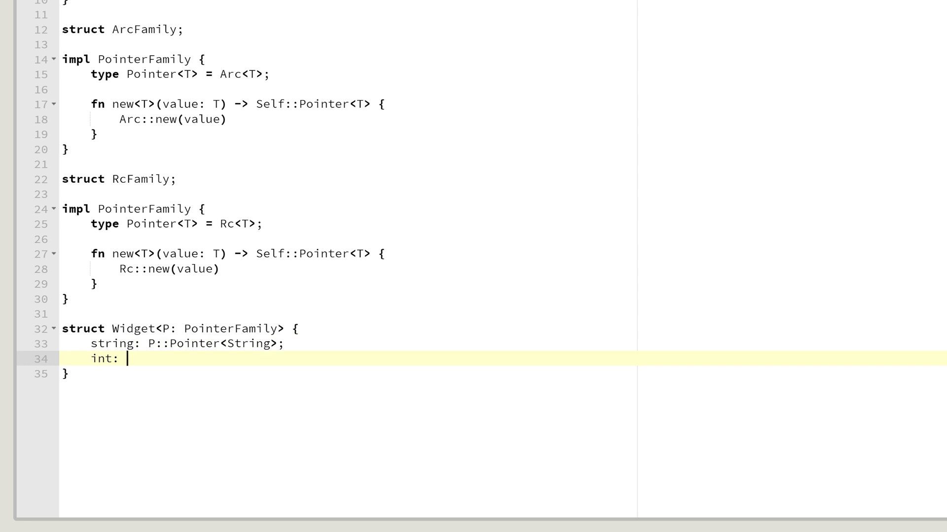
pyautogui.write('P::Poi')
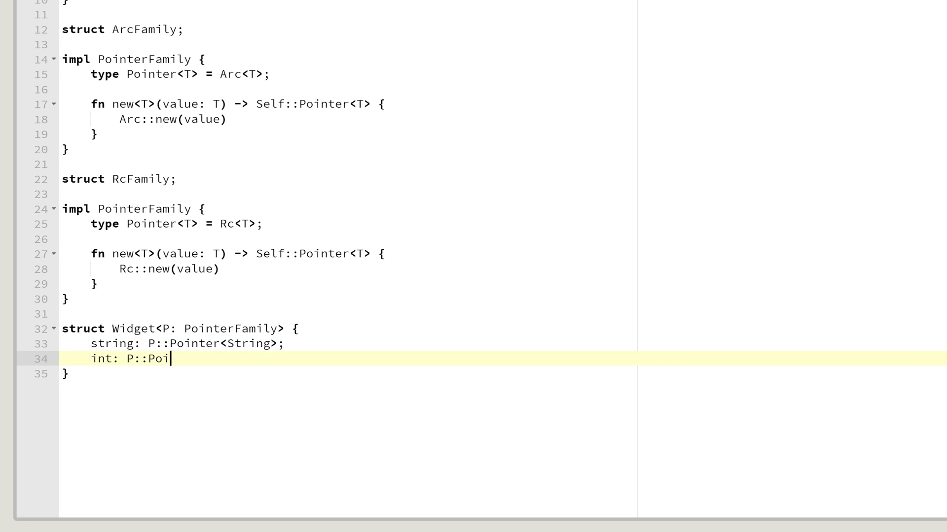
pyautogui.write('nter<i32>;')
pyautogui.click(502, 344)
pyautogui.write(',')
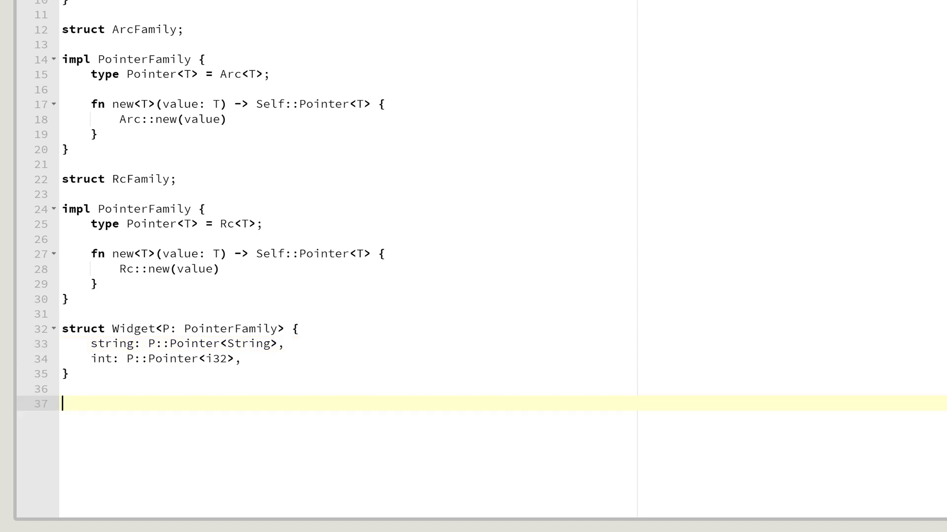
# Step: Add type RcWidget = Widget<RcFamily>; and highlight the int field, its Pointer type and the PointerFamily bound
pyautogui.write('type RcWidget = Widget<RcFamily>;')
pyautogui.write('type ArcWidget = Widget<ArcFamily>;')
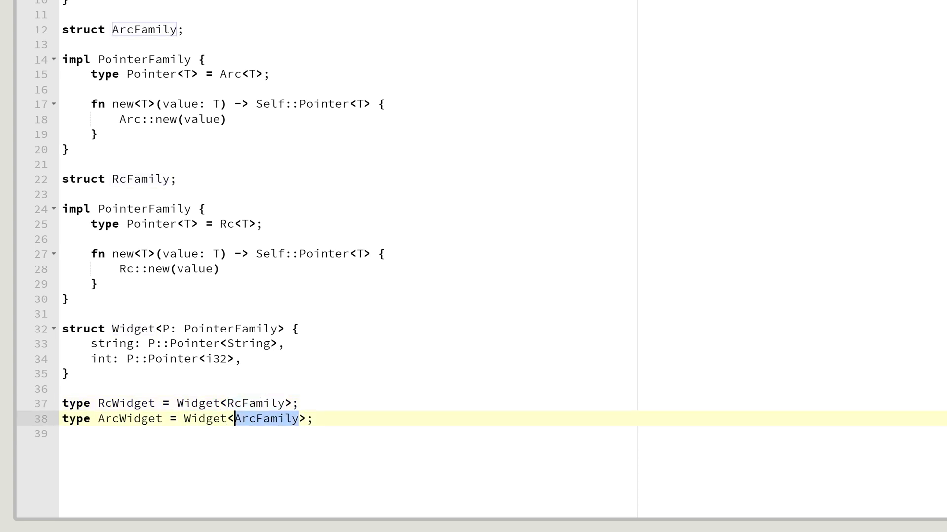
pyautogui.doubleClick(102, 360)
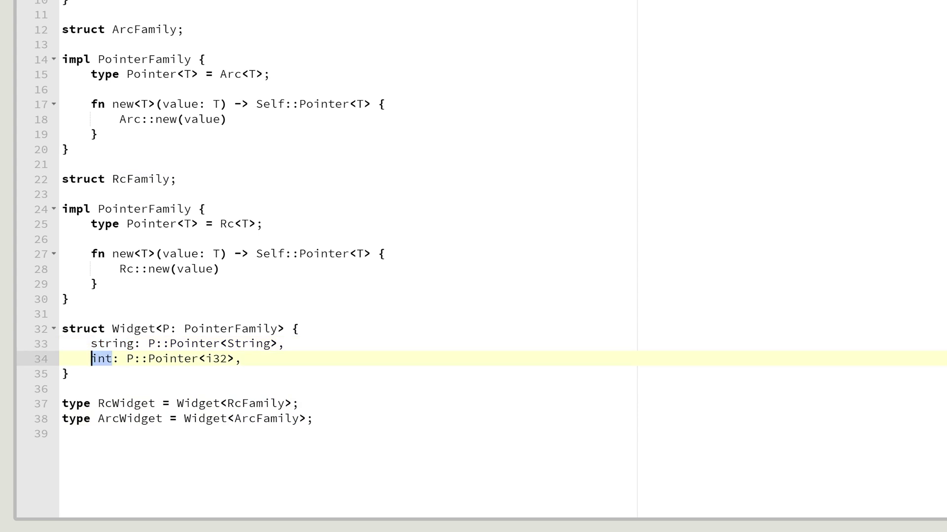
pyautogui.doubleClick(174, 358)
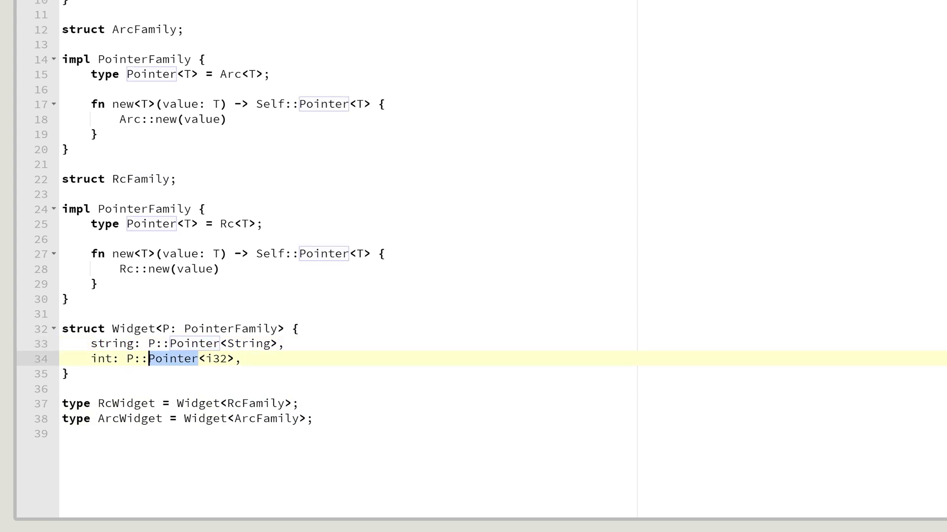
pyautogui.doubleClick(230, 330)
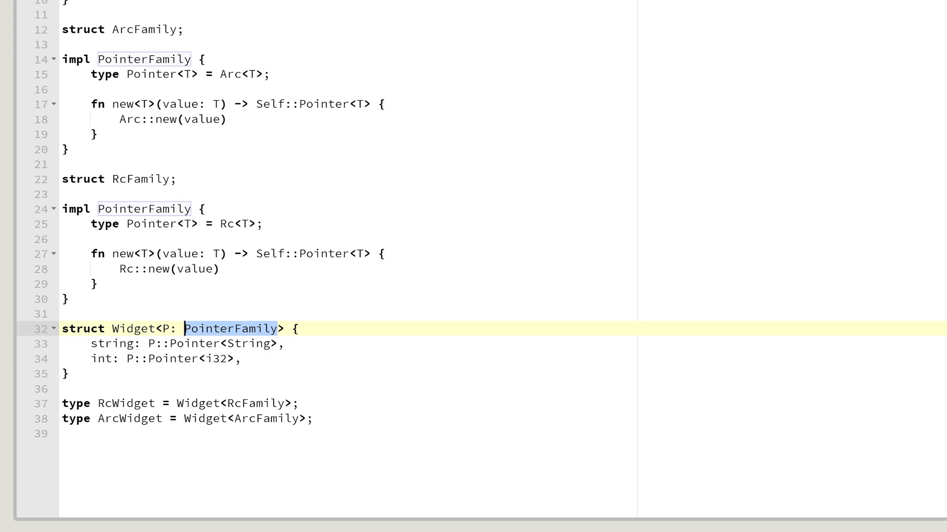
pyautogui.click(275, 328)
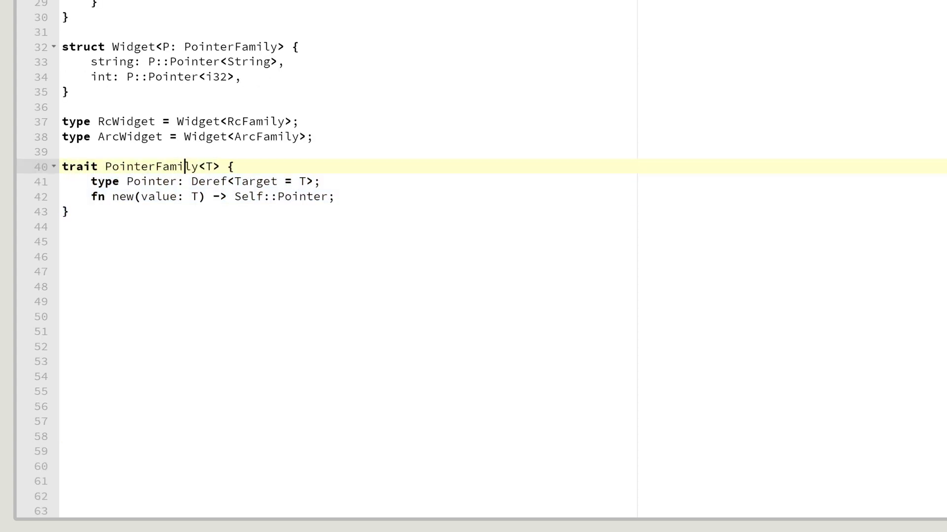
# Step: Highlight the non-GAT trait's type parameter T and its Pointer associated type
pyautogui.doubleClick(209, 166)
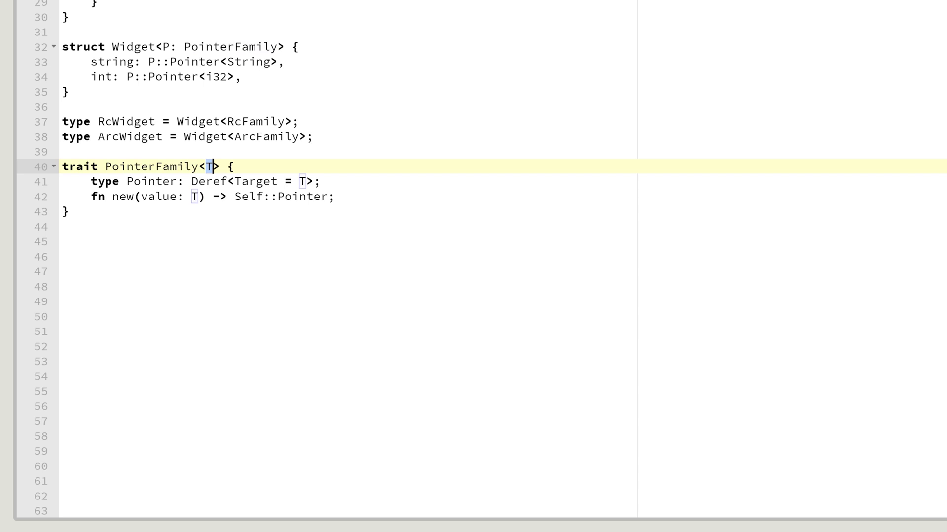
pyautogui.doubleClick(152, 181)
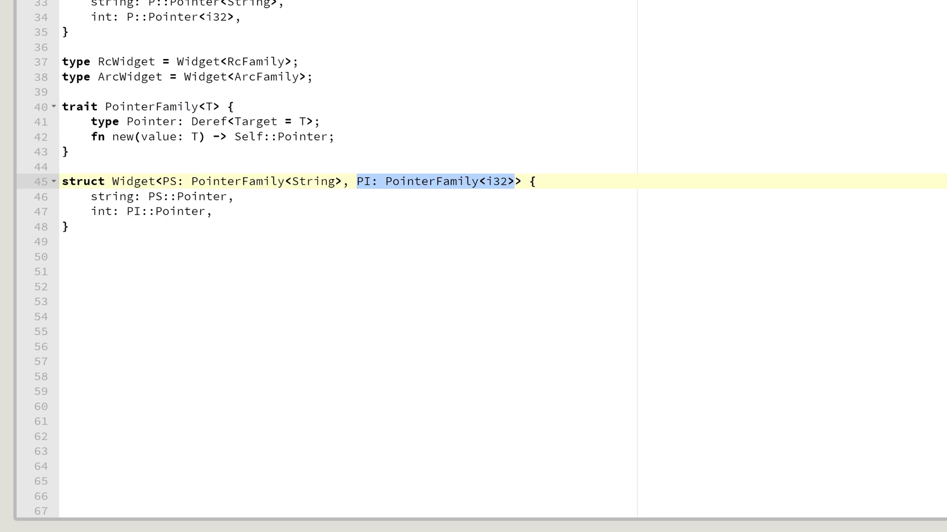
# Step: Review Pointer in the GAT Widget's string field, then scroll the blog post to Complication #1a
pyautogui.scroll(3)
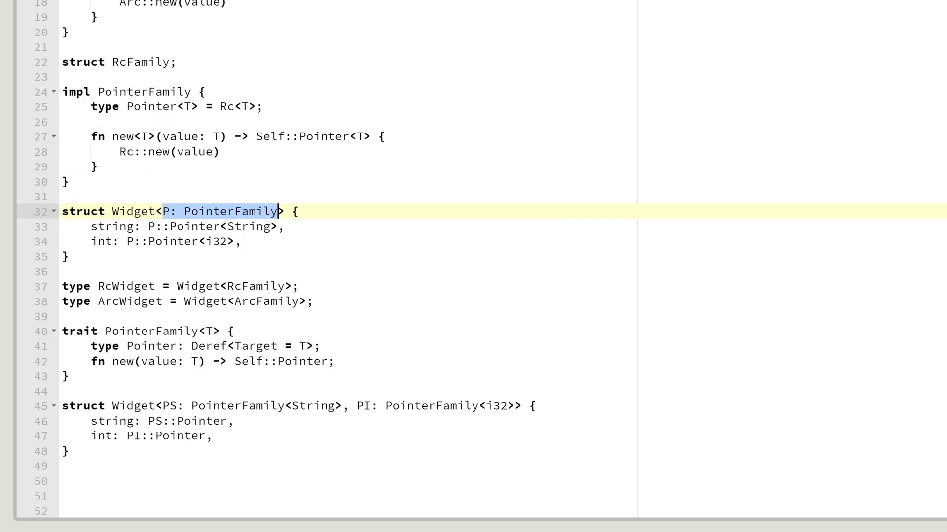
pyautogui.click(175, 226)
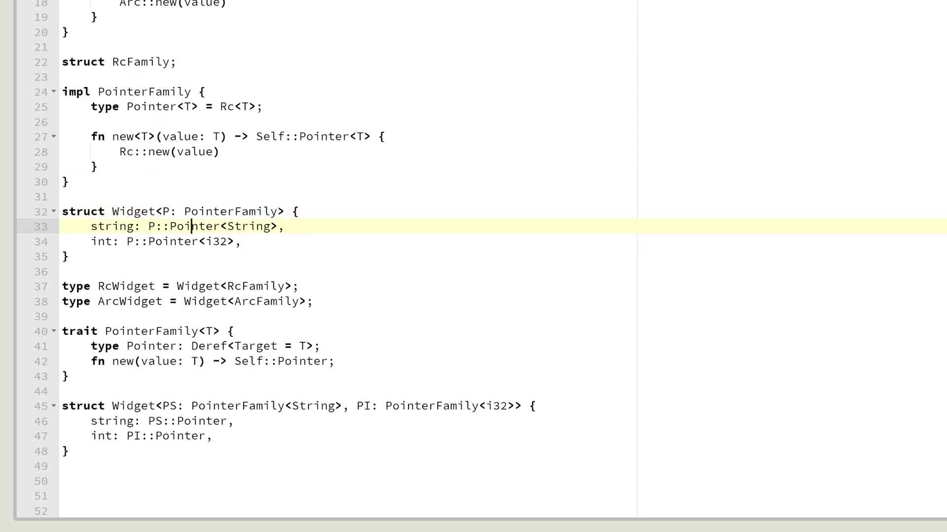
pyautogui.doubleClick(173, 242)
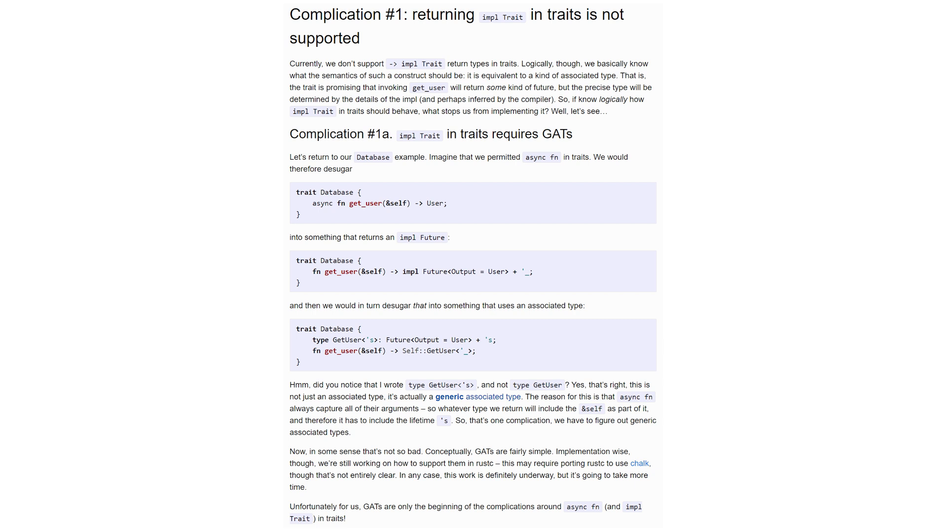
pyautogui.scroll(-3)
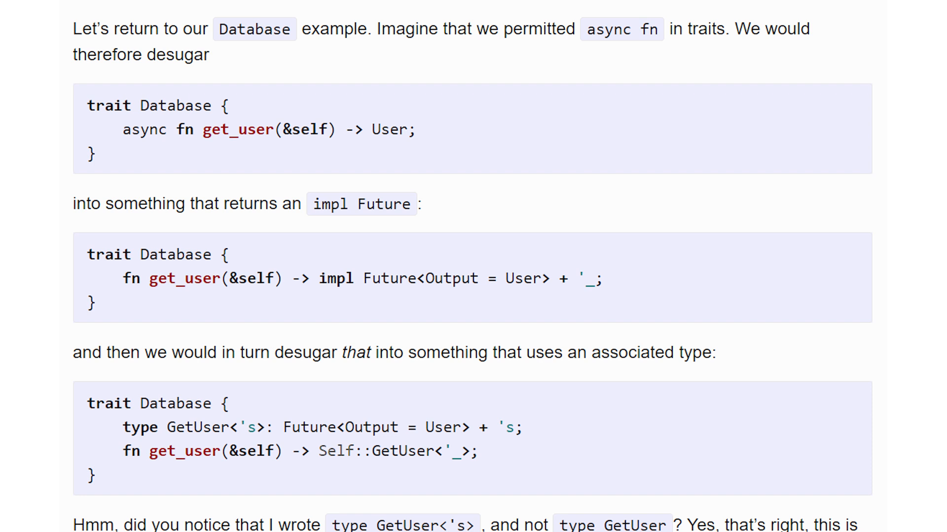